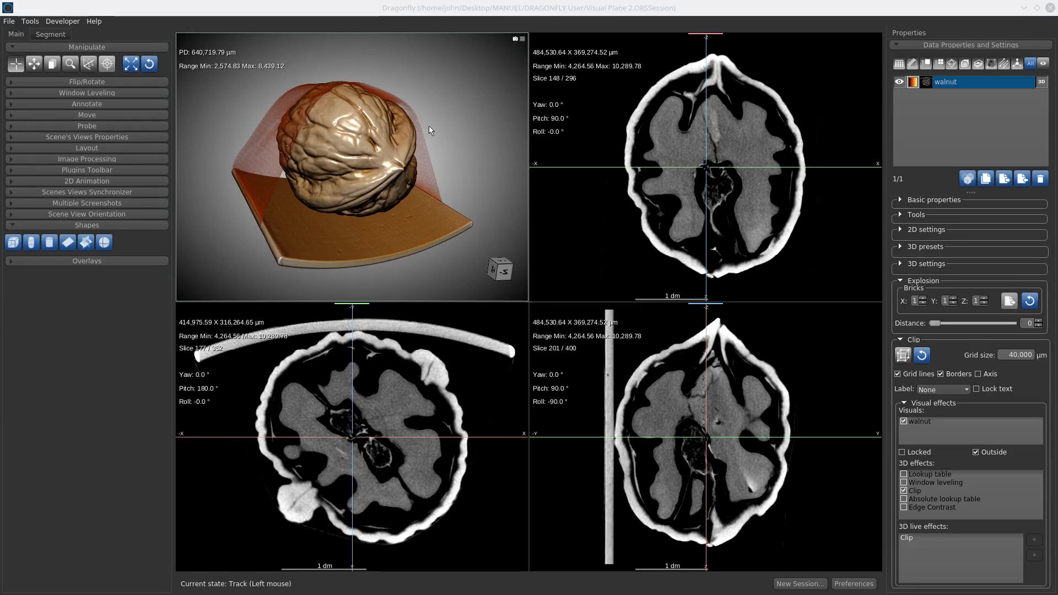
mouse_move(217, 134)
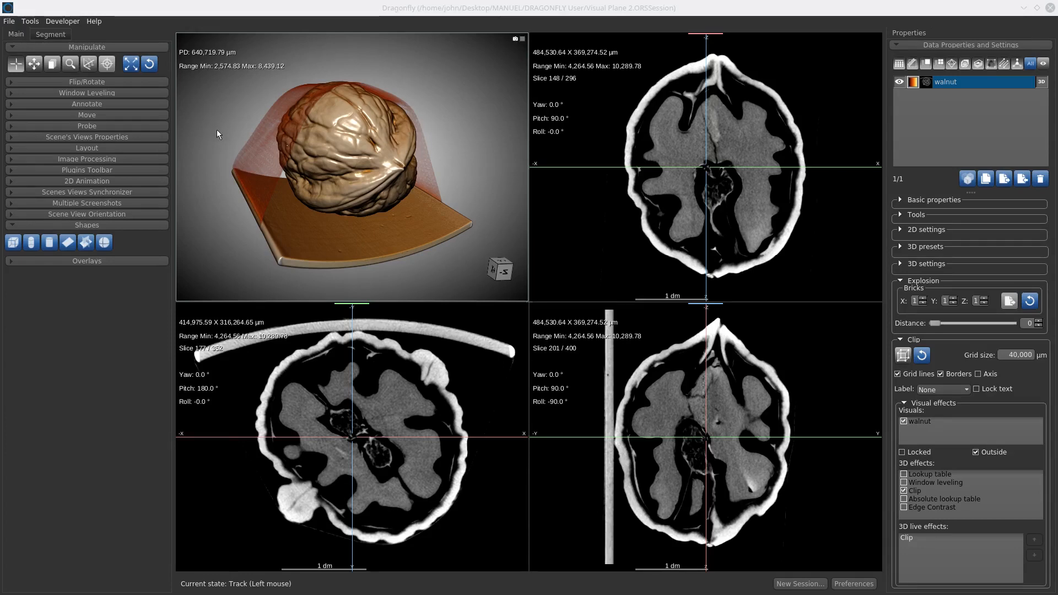
mouse_move(293, 202)
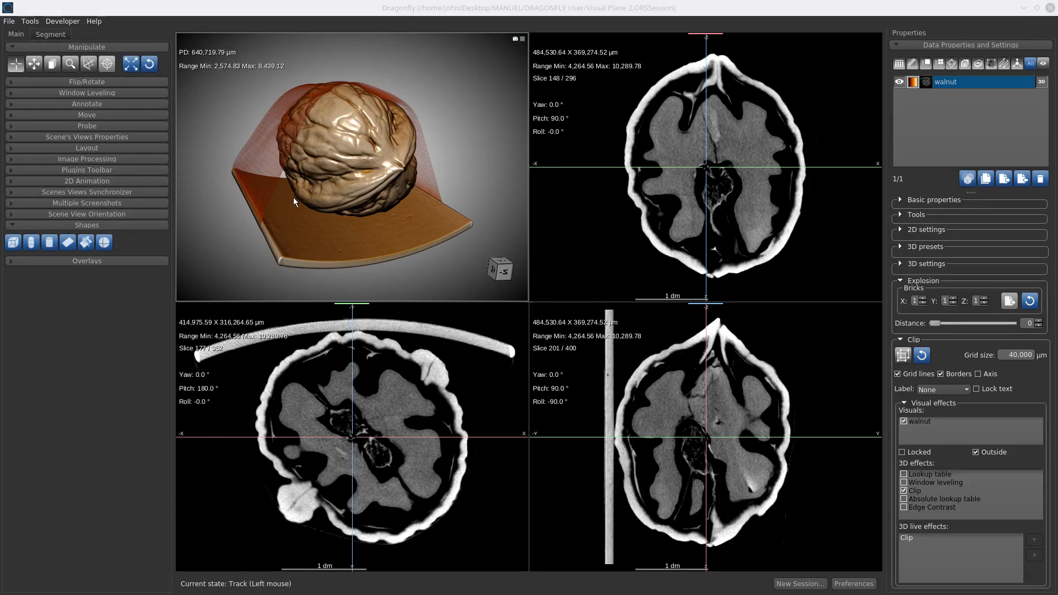
mouse_move(241, 167)
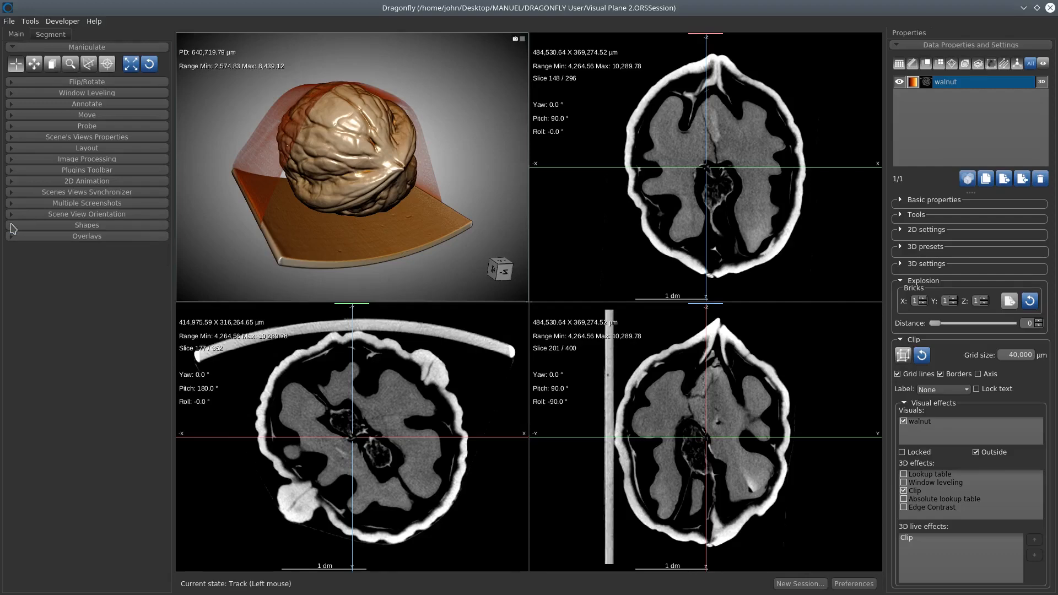
Step: Expand the Shapes section so the plane creation tool is available
click(86, 225)
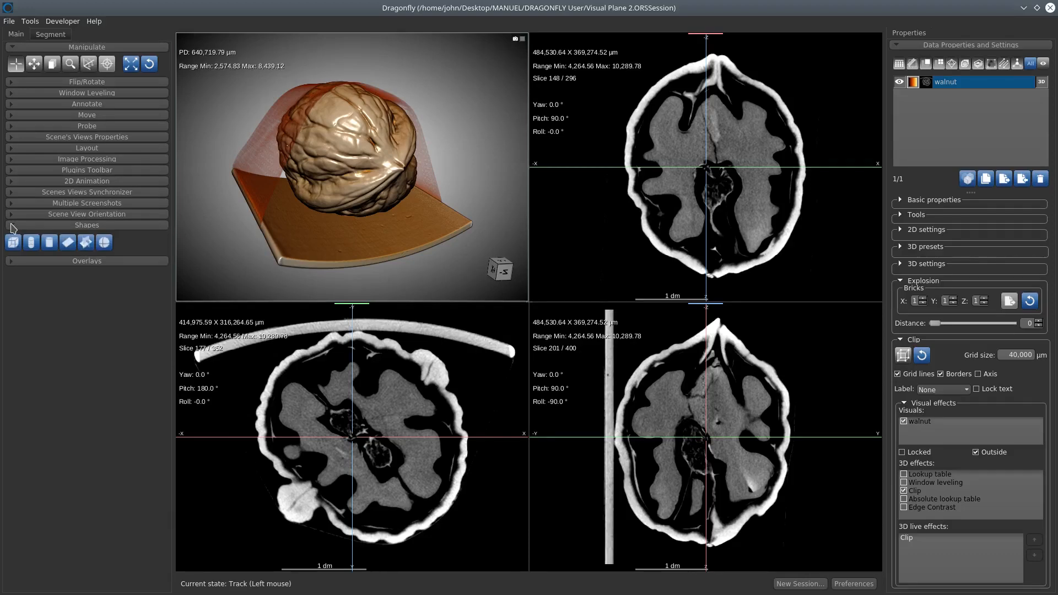
mouse_move(42, 231)
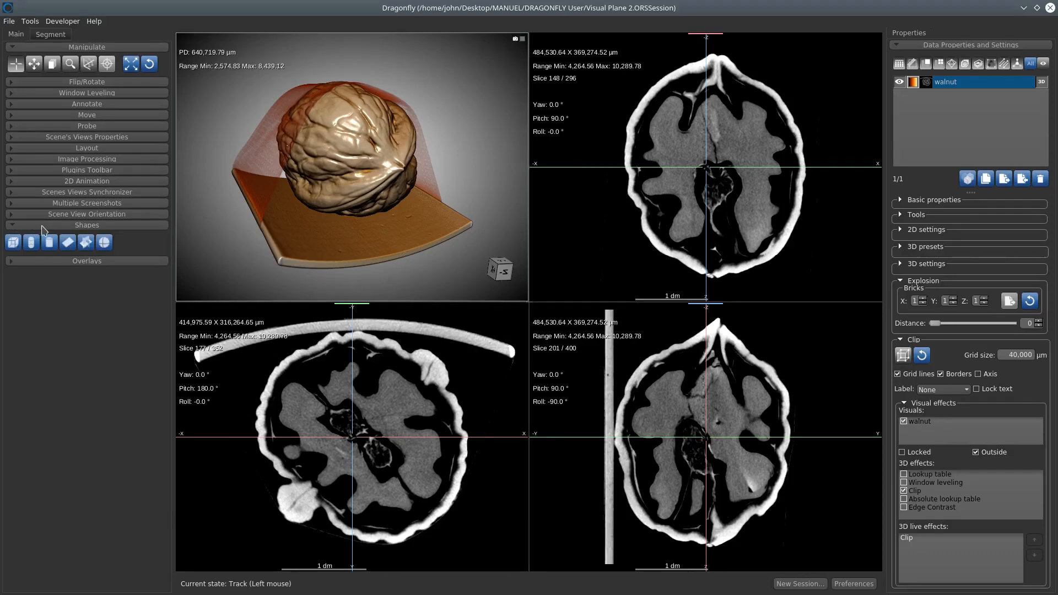
mouse_move(68, 241)
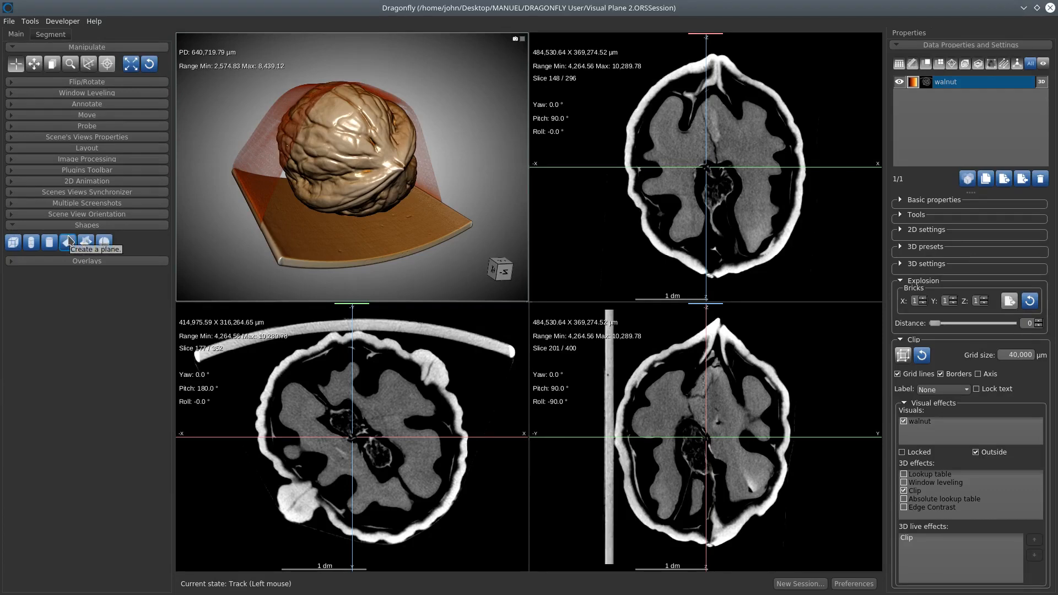
mouse_move(68, 241)
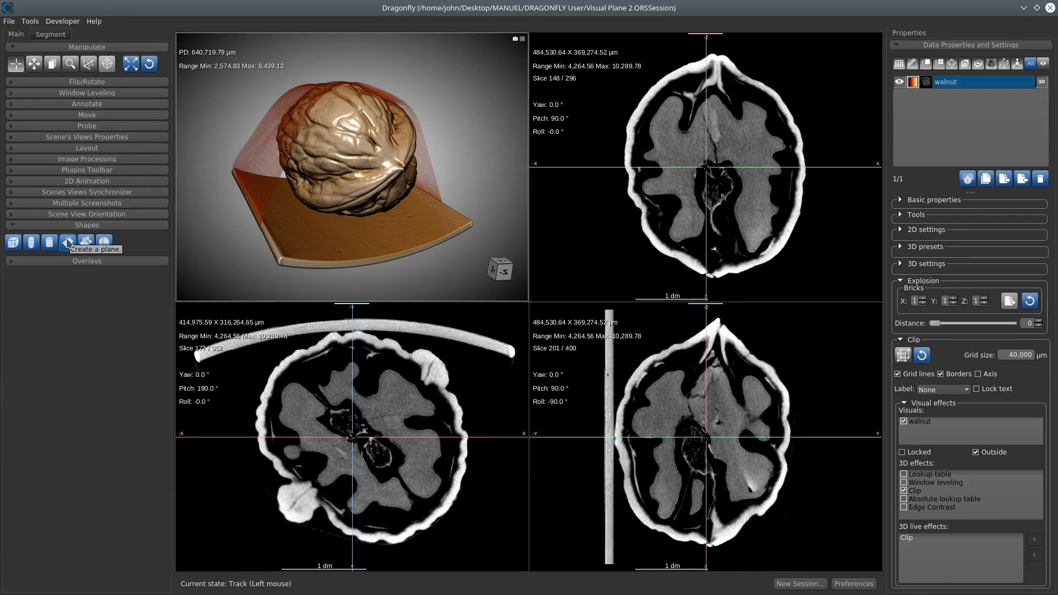
mouse_move(86, 242)
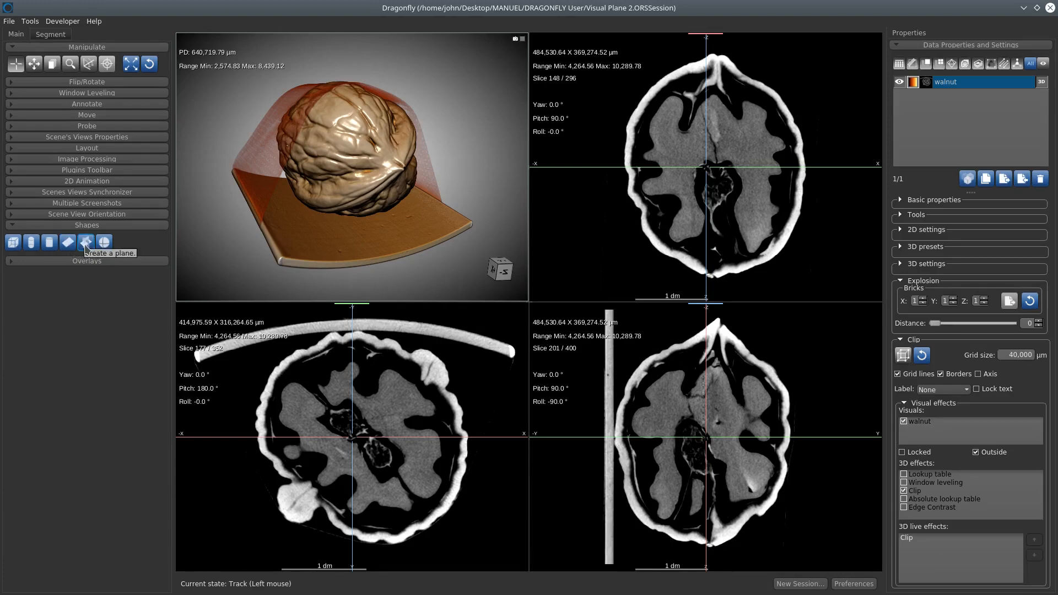
Step: Create three planes, select Plane 1, and hide Plane 2 and Plane 3 in the 3D view
click(84, 242)
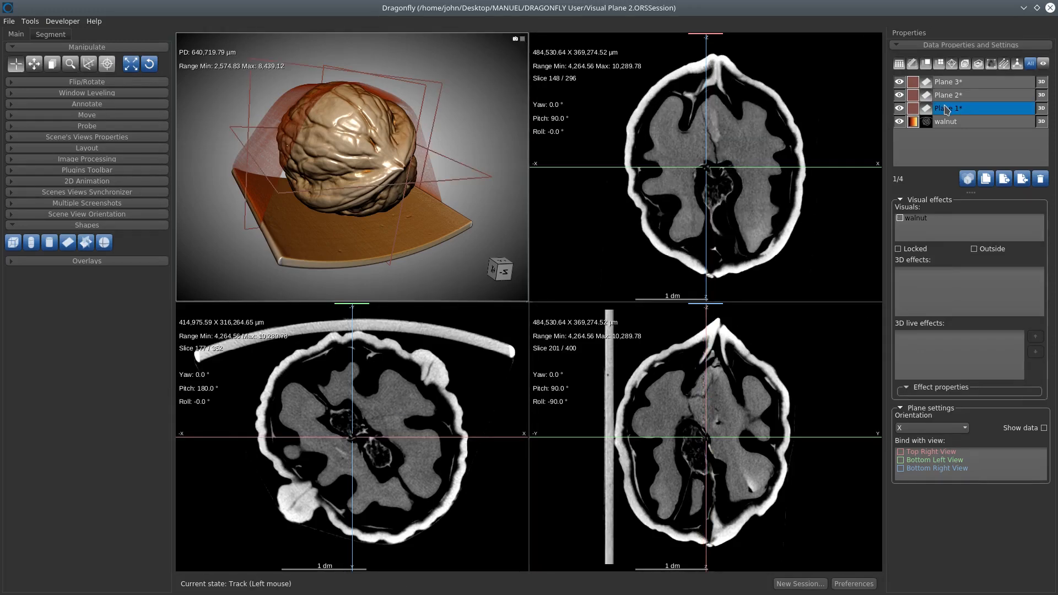
click(947, 95)
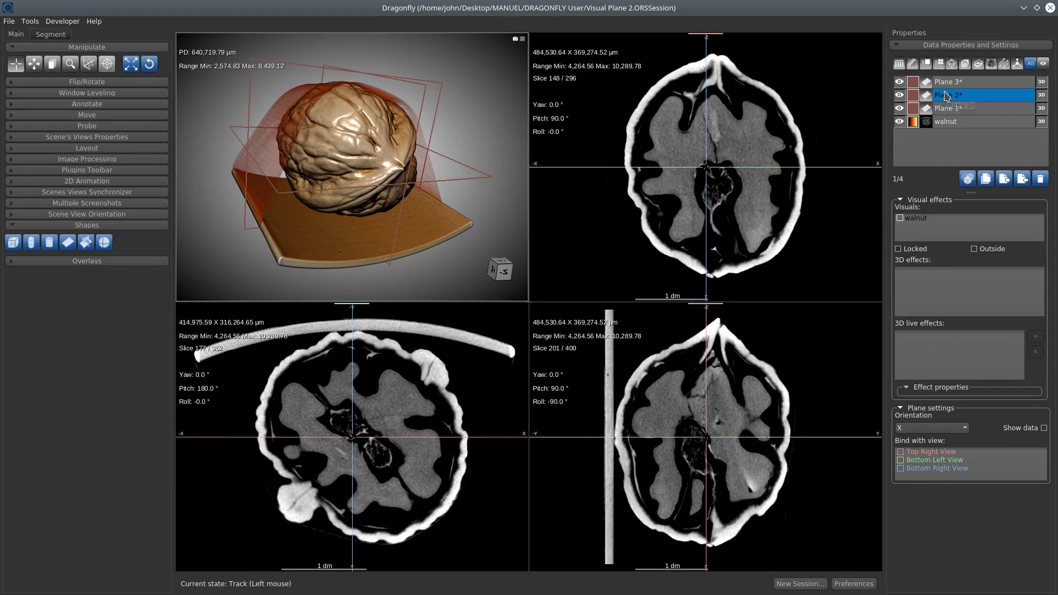
click(951, 108)
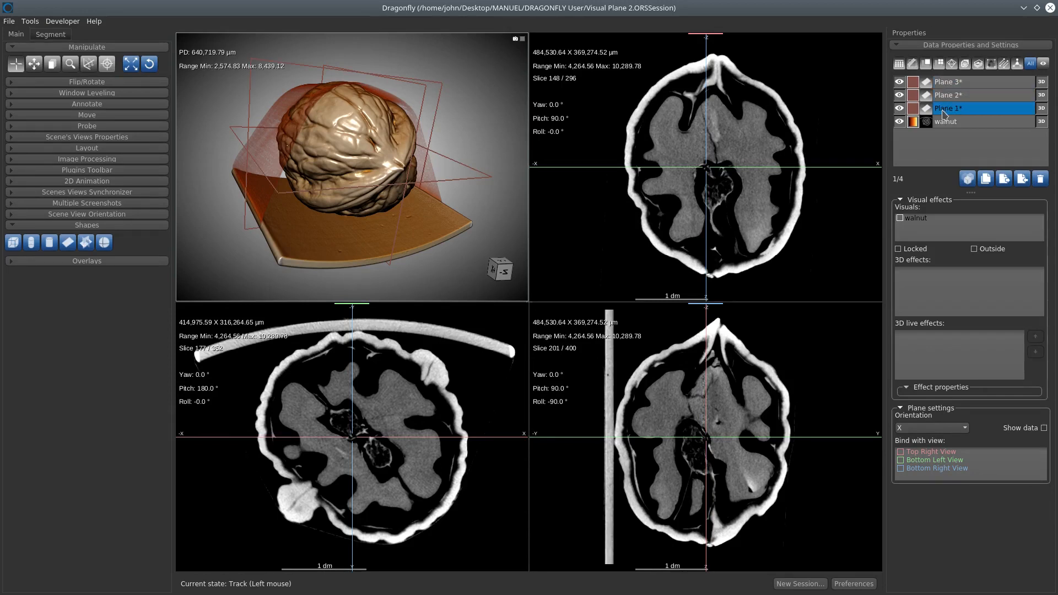
click(899, 81)
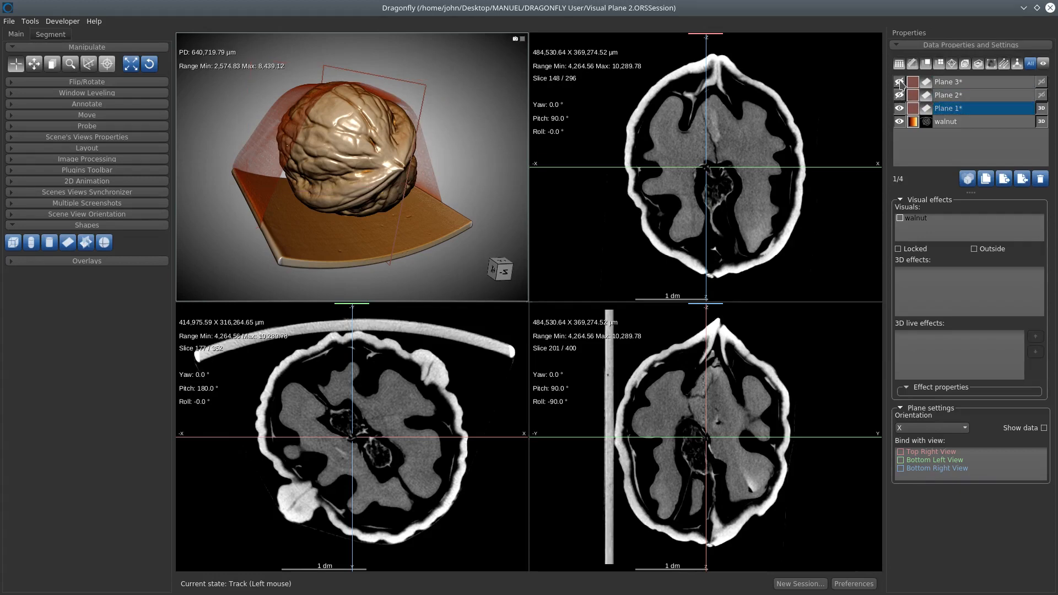
mouse_move(901, 85)
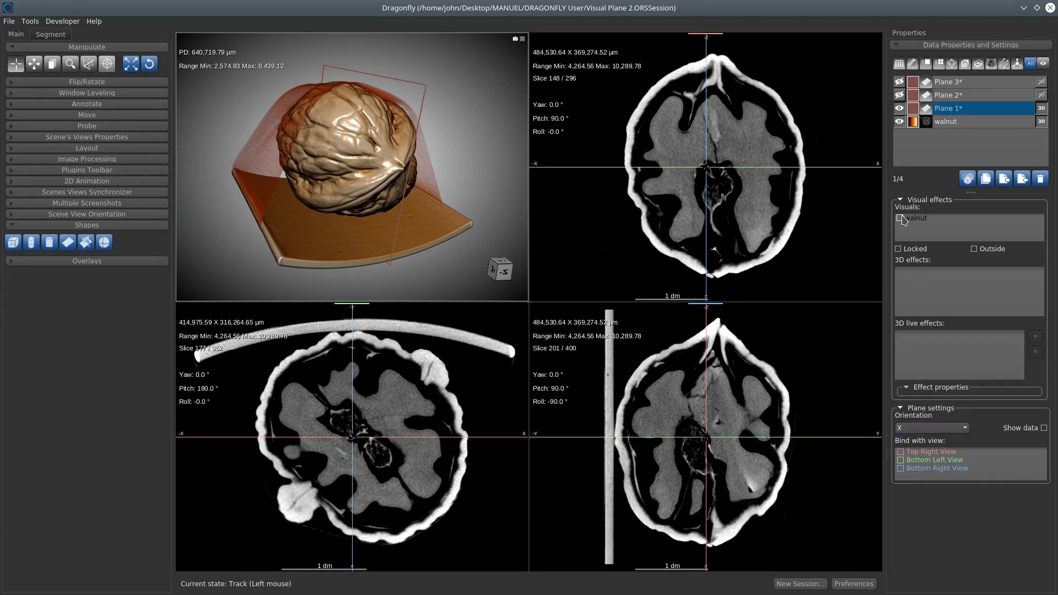
Step: Enable the walnut as Plane 1's visual, try the Clip 3D effect, then turn Clip off again
click(900, 217)
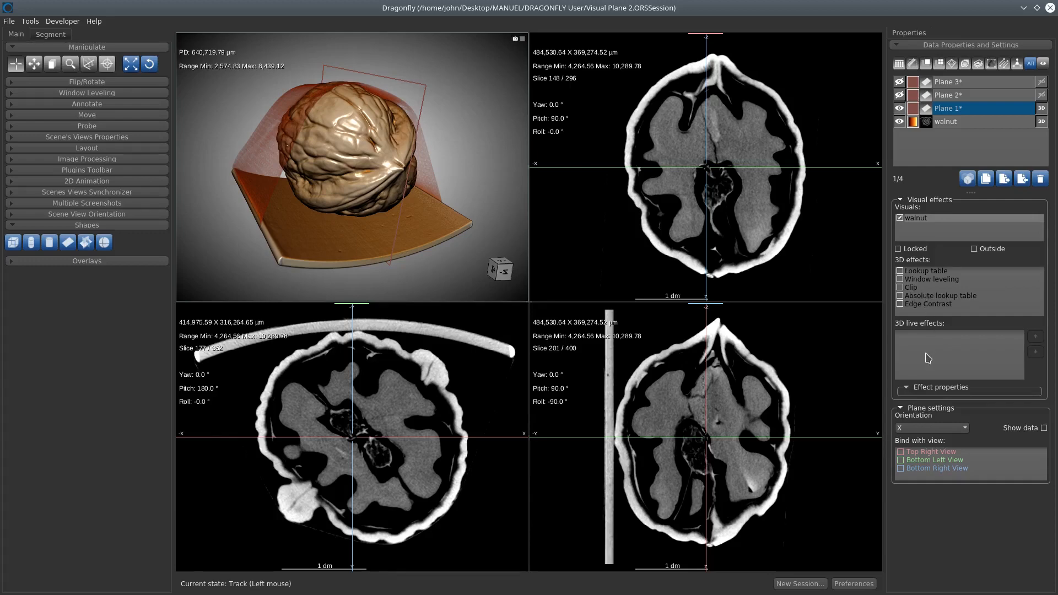
mouse_move(729, 155)
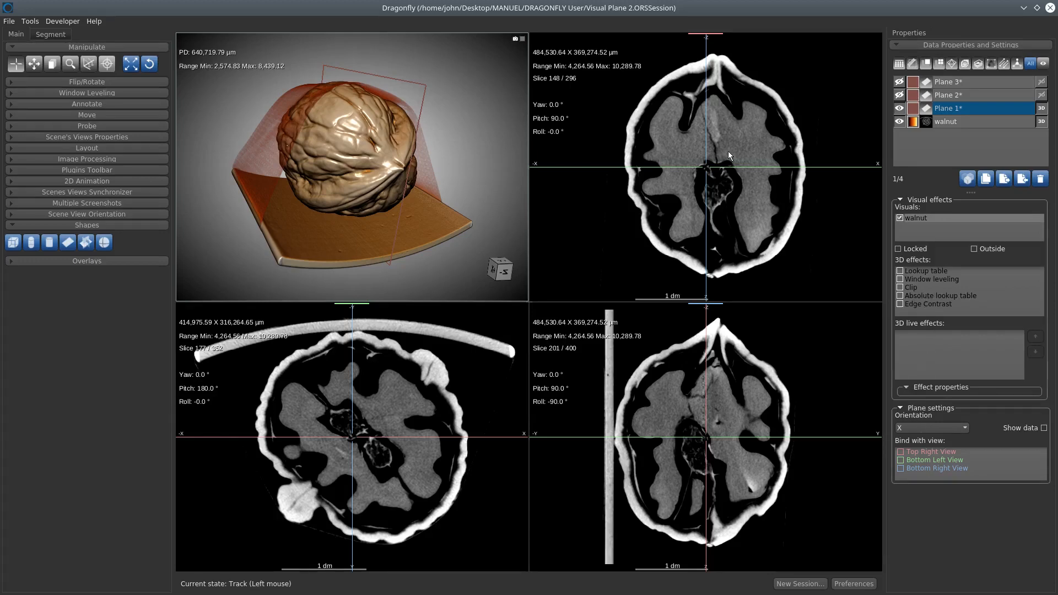
mouse_move(633, 307)
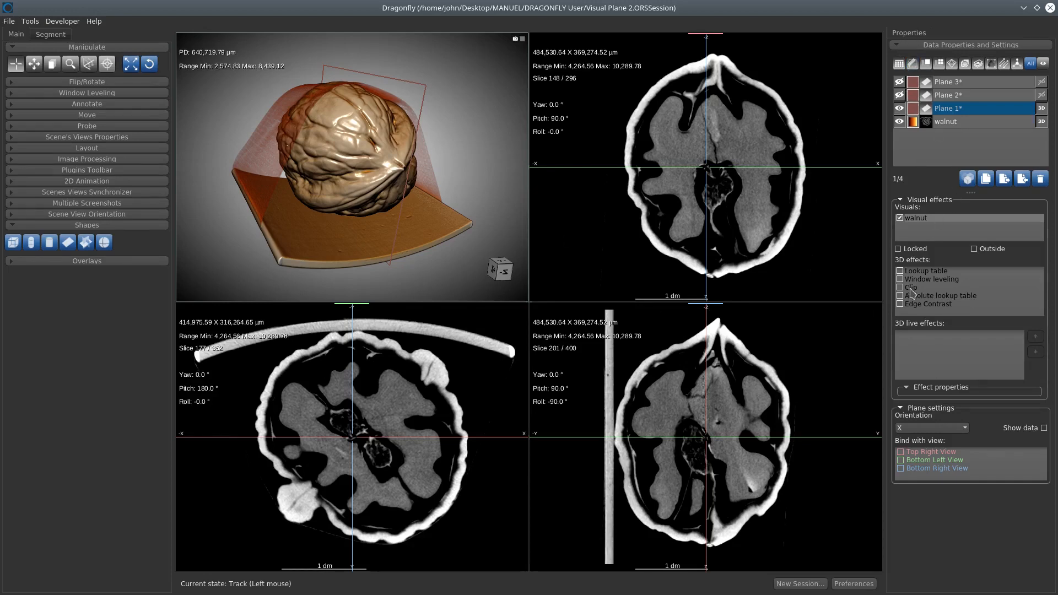
click(900, 287)
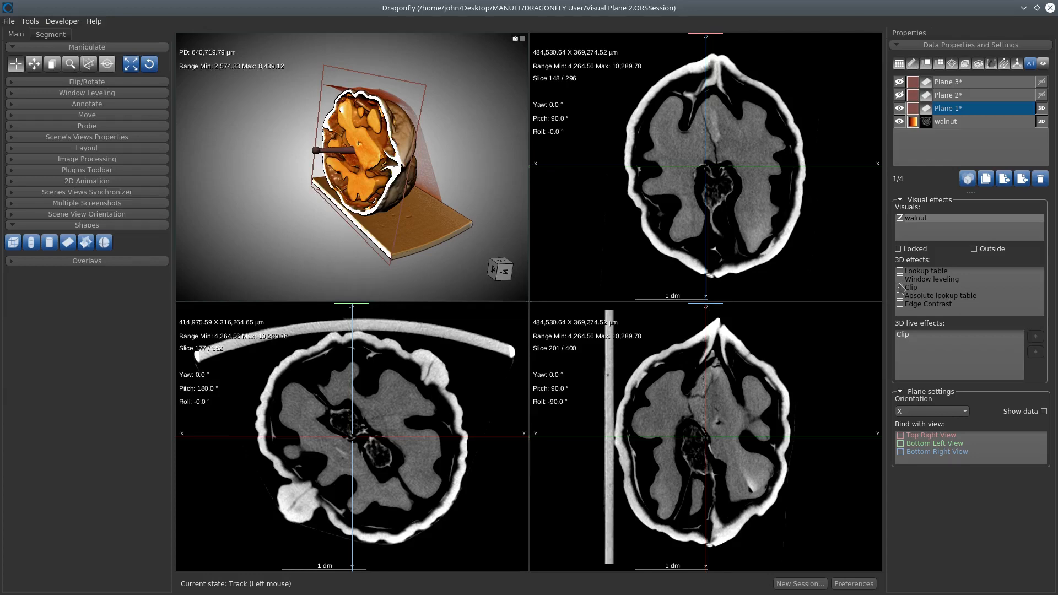
click(900, 287)
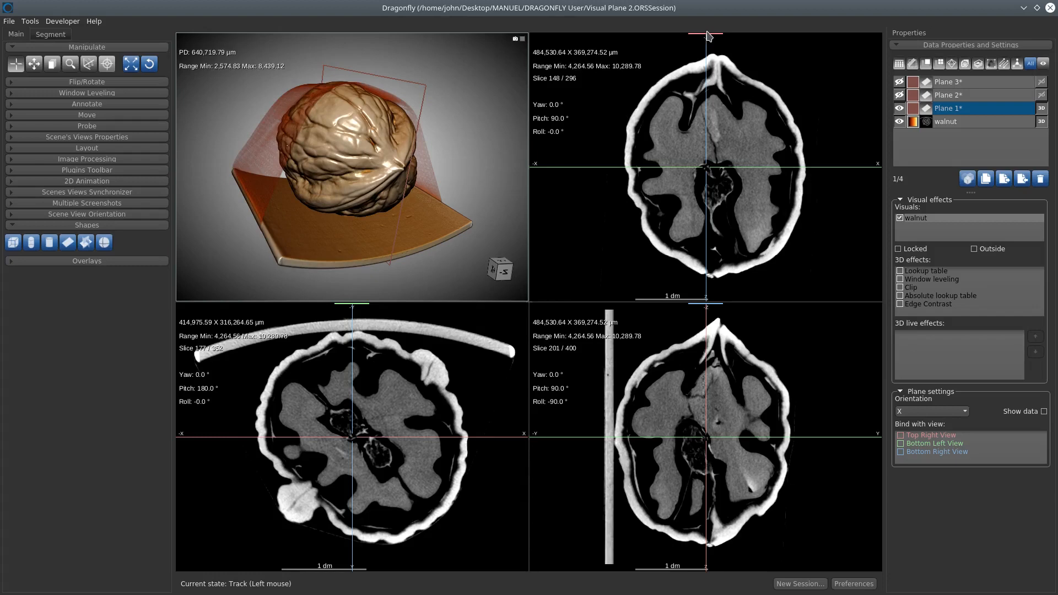
mouse_move(356, 358)
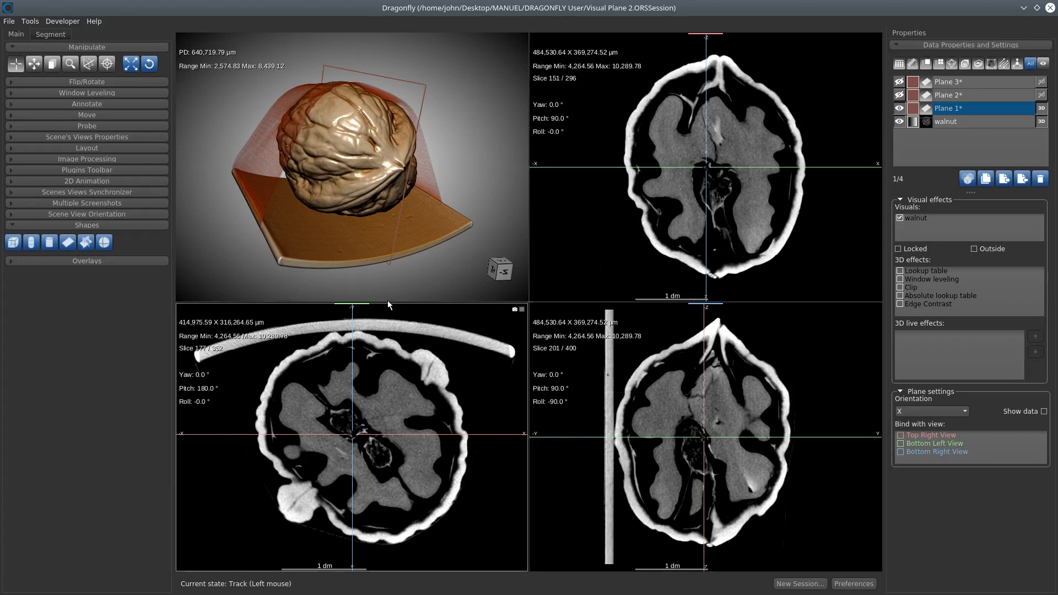
click(934, 442)
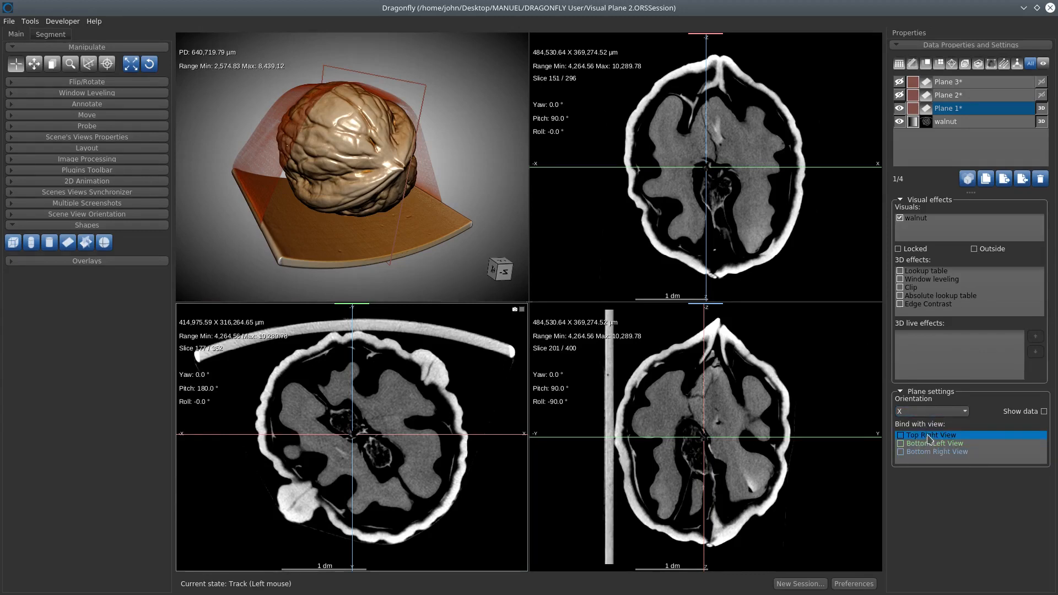
click(936, 452)
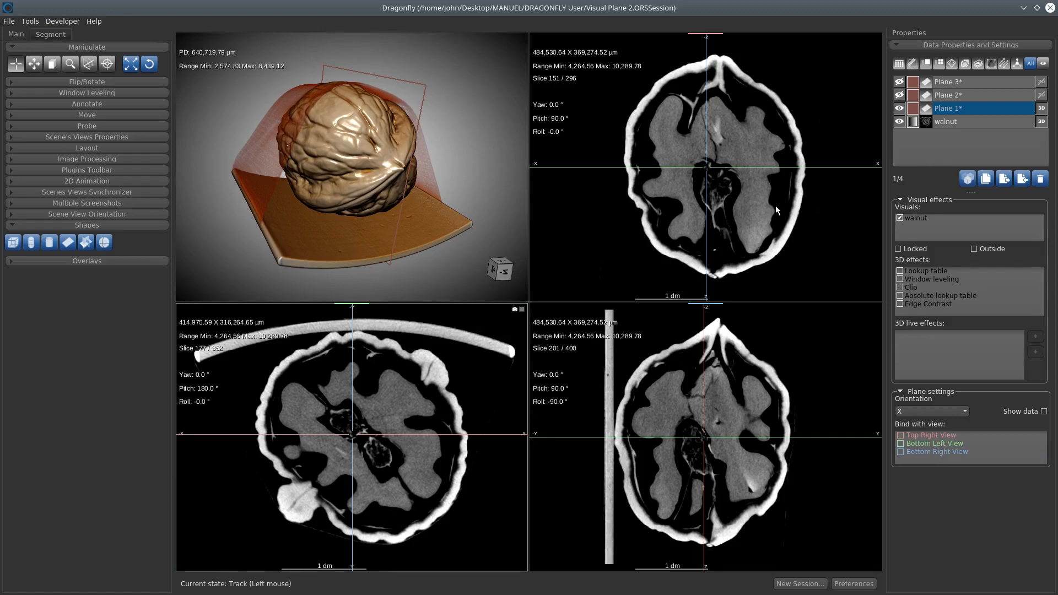
click(934, 434)
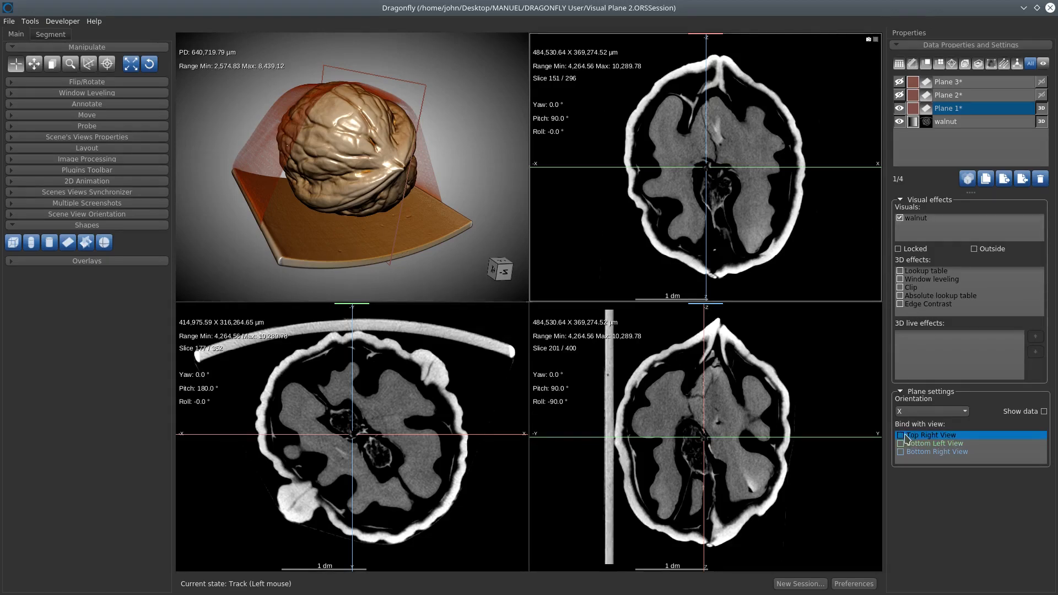
Step: Bind Plane 1 to the Top Right View so it follows that view's slice
click(900, 434)
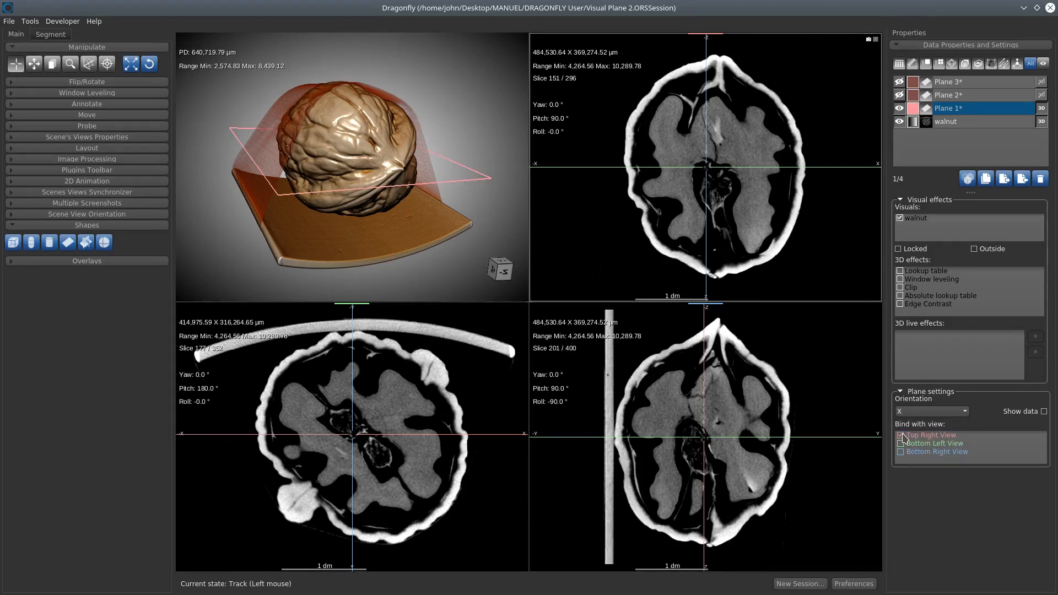
click(900, 435)
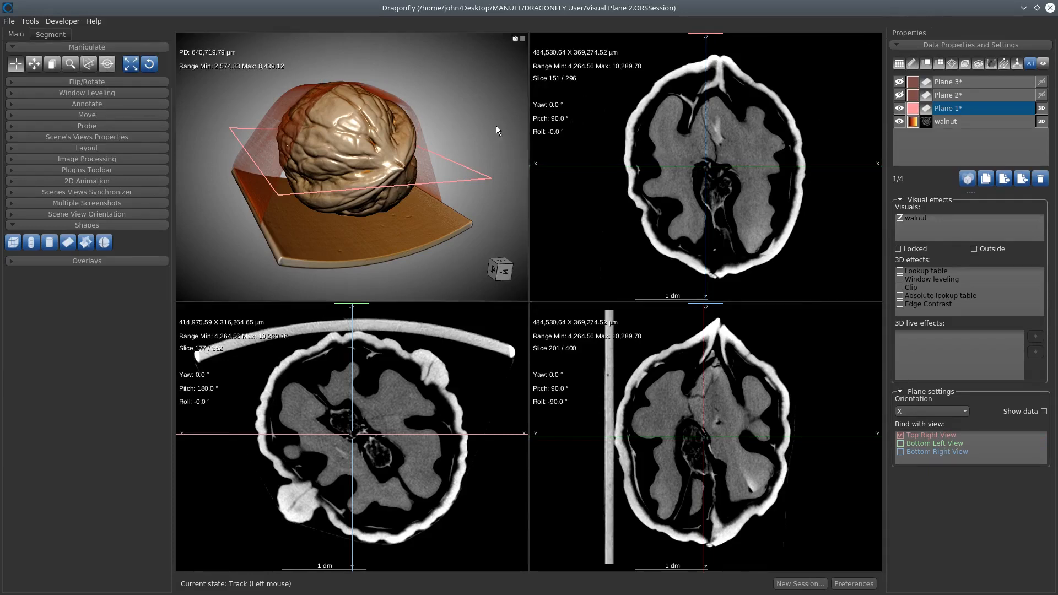
mouse_move(566, 132)
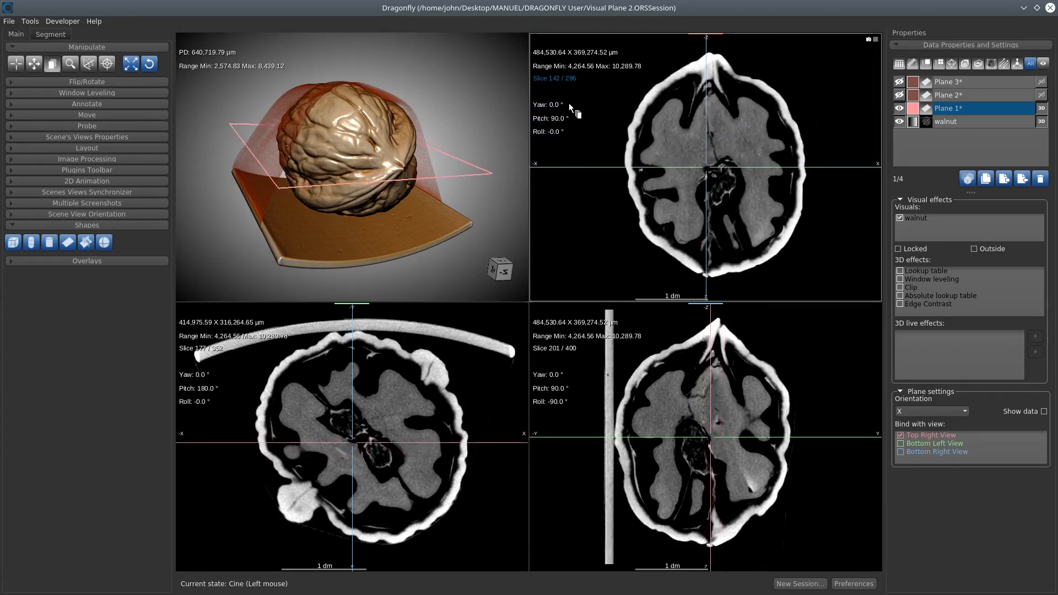
Step: Bind Plane 7 to the Bottom Right View in its plane settings
scroll(down, 3)
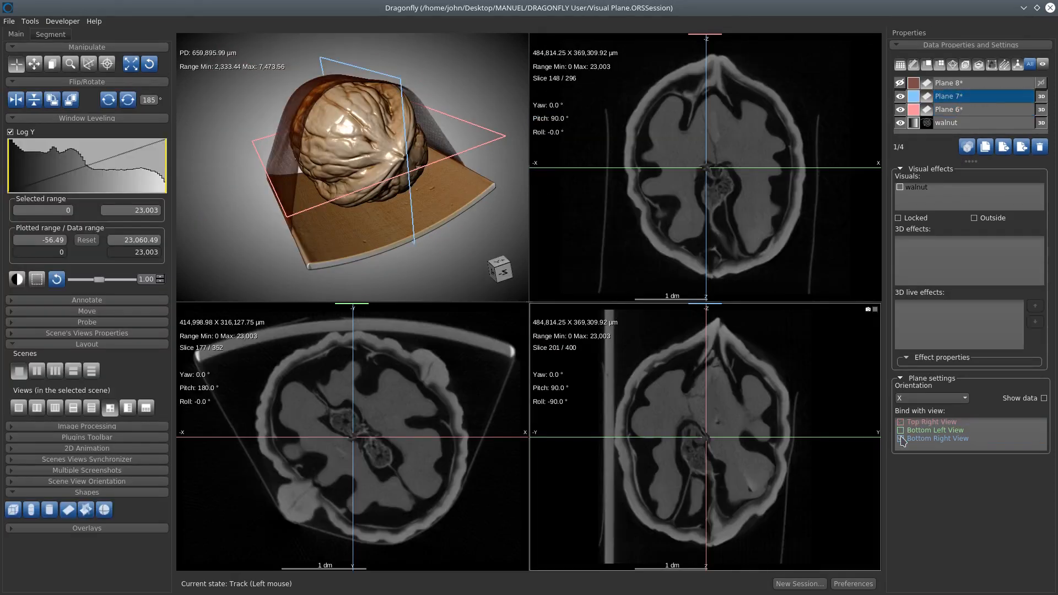
click(900, 438)
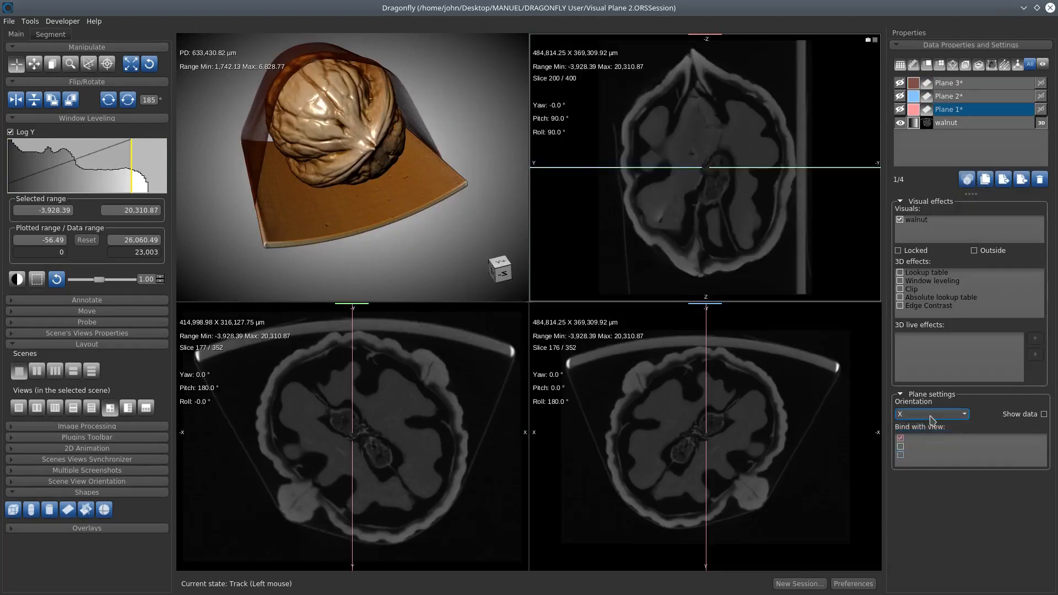
Step: Set Plane 1's orientation to Z
click(931, 413)
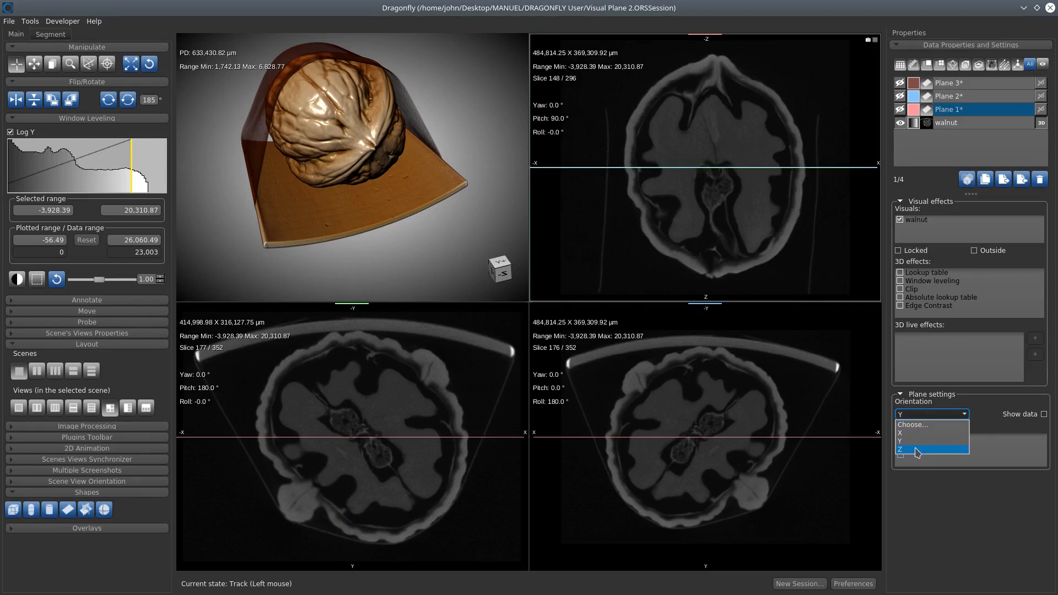
click(912, 449)
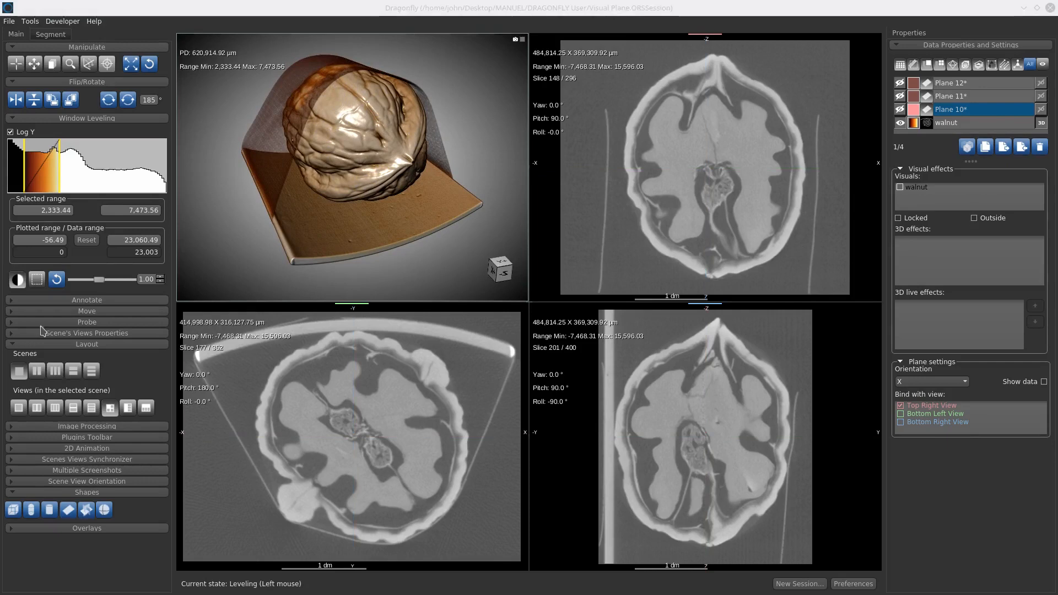
Step: Select Plane 10 so its clip effect cuts the walnut volume in 3D
click(950, 122)
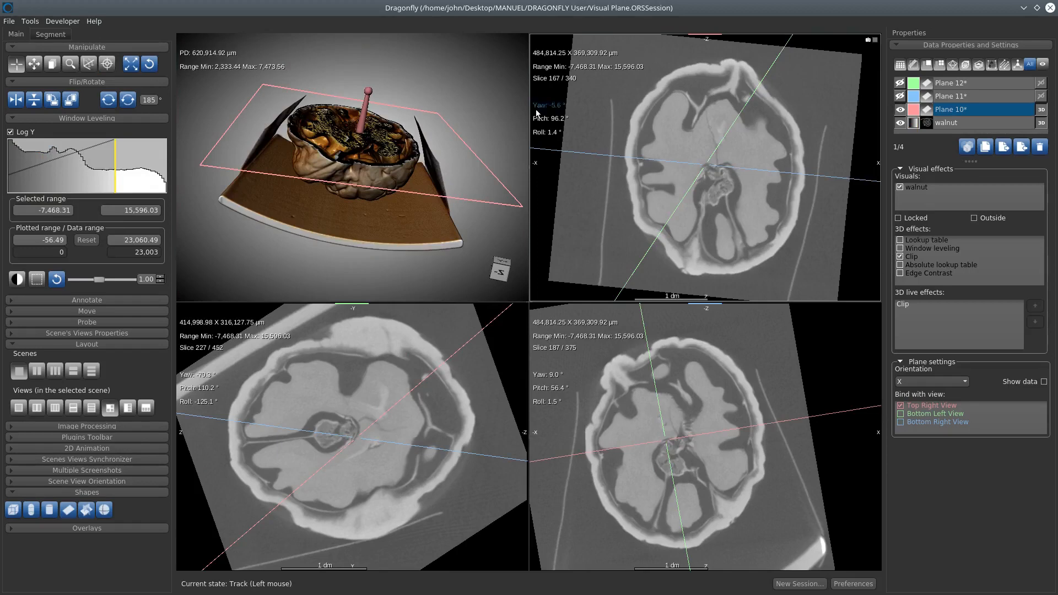
mouse_move(470, 117)
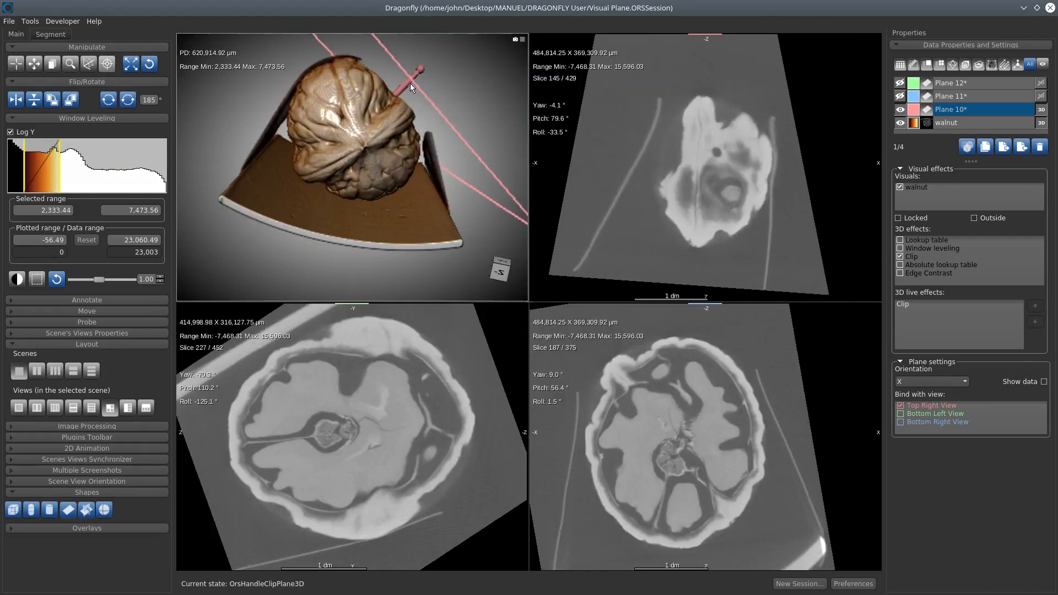
Step: Drag the plane handle to tilt the clipping plane diagonally across the walnut
drag(408, 88, 354, 138)
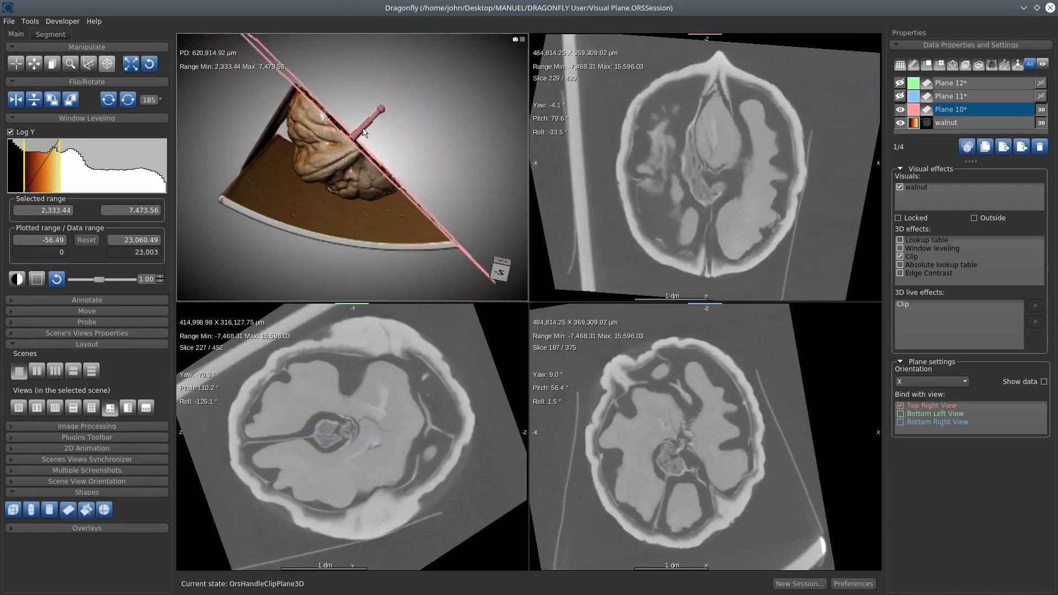
drag(378, 125, 357, 143)
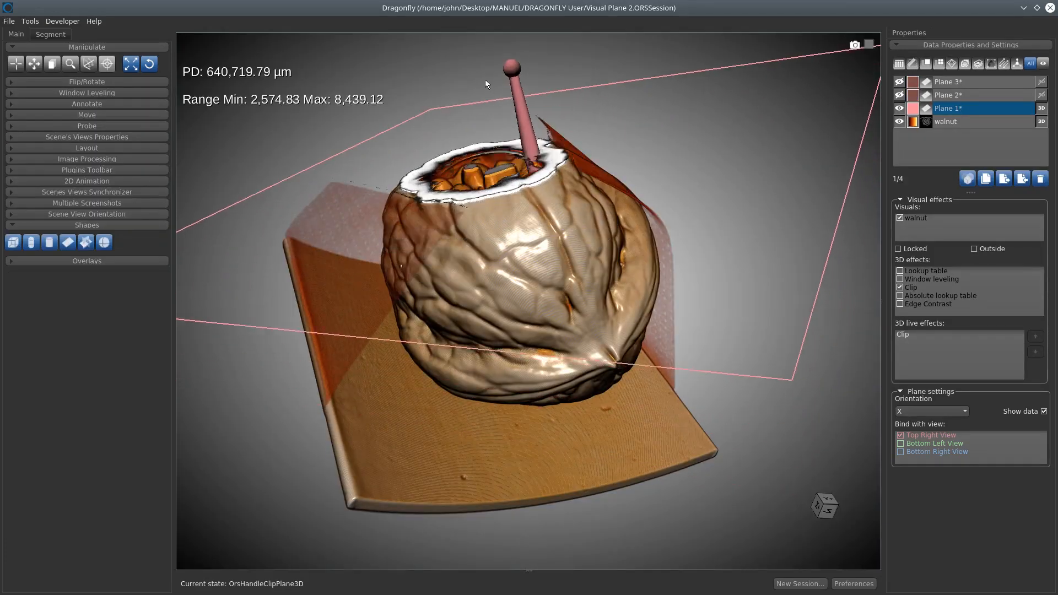
Step: Lower the plane into the walnut's top and tilt it diagonally, hiding the upper half
drag(515, 67, 530, 139)
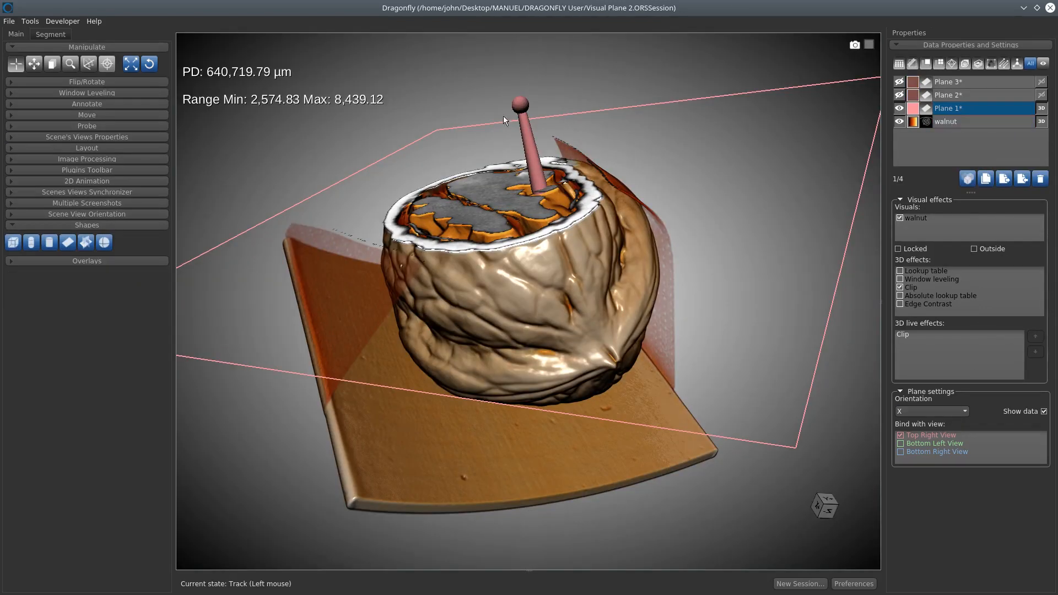
drag(518, 104, 482, 125)
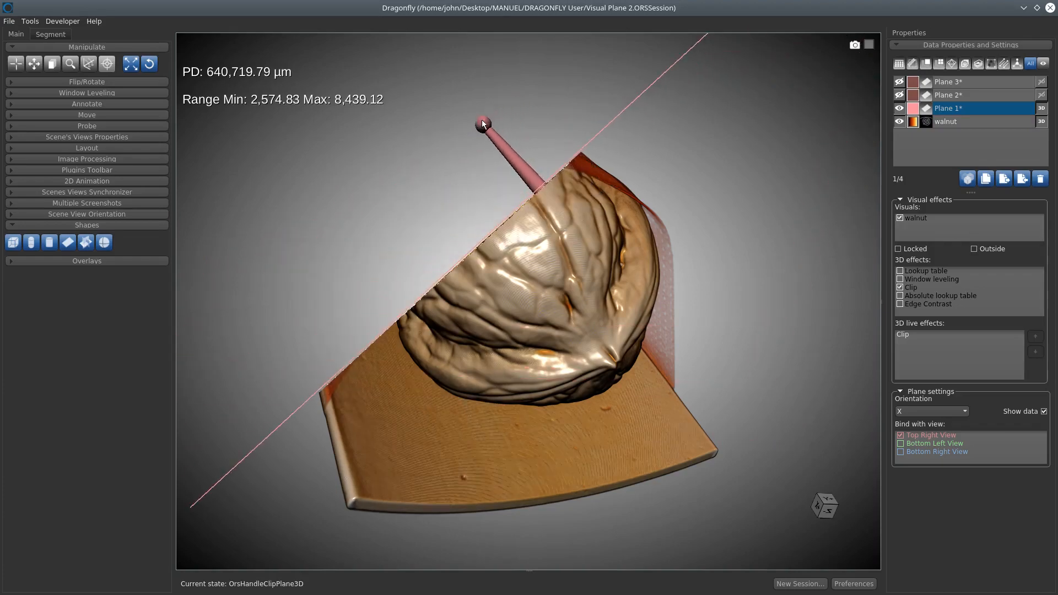
drag(481, 125, 553, 105)
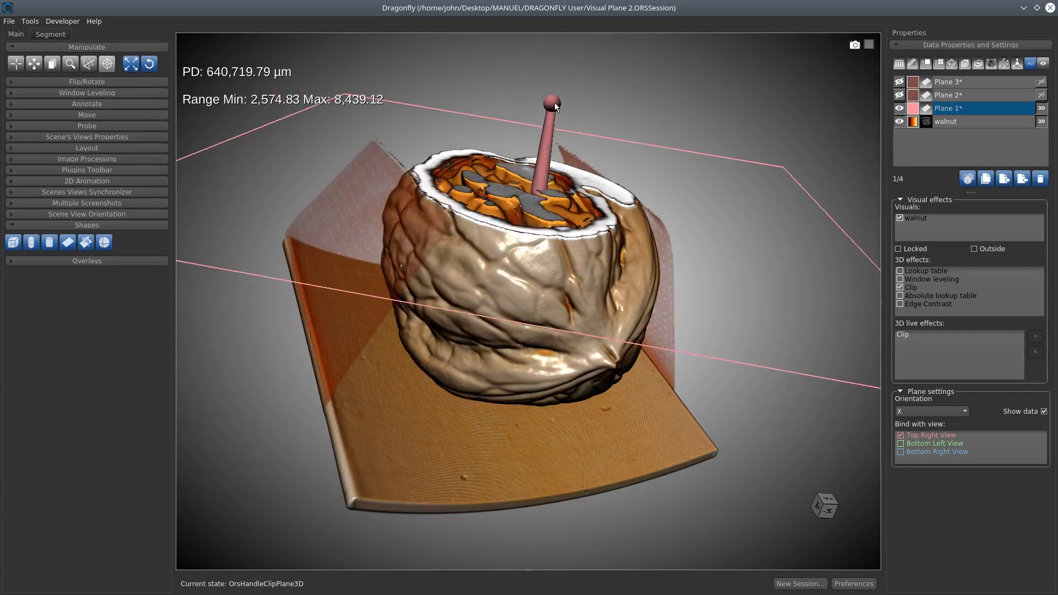
drag(552, 100, 498, 111)
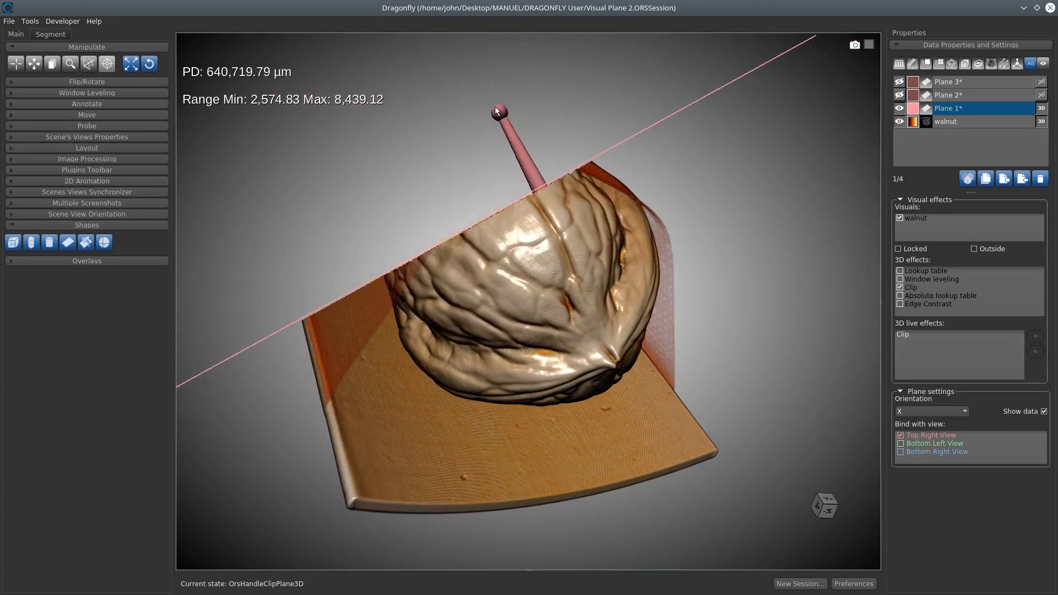
drag(496, 111, 520, 105)
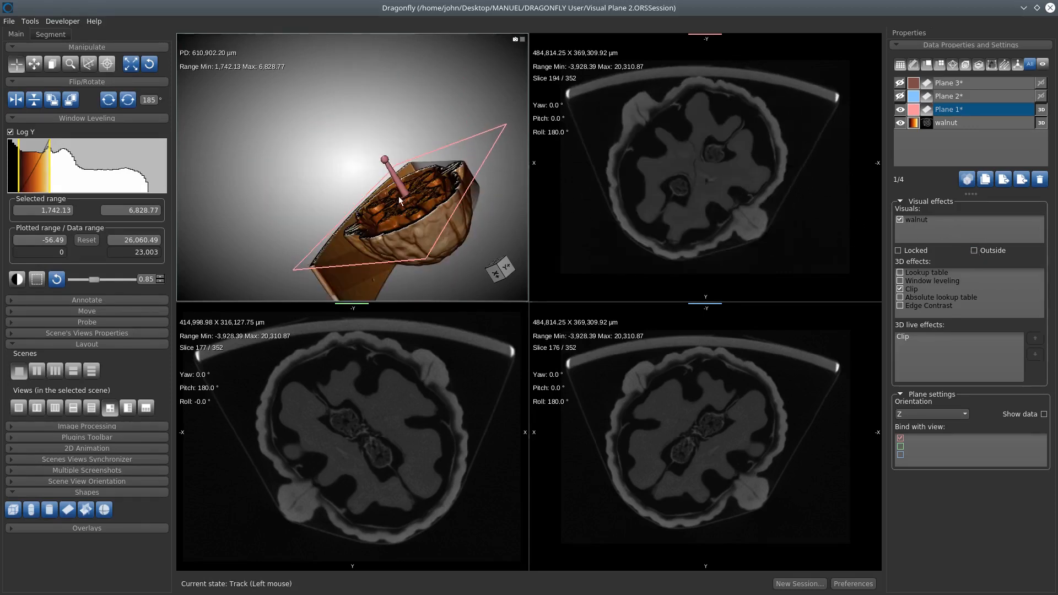
Step: Tilt the Z-oriented plane across the walnut and tick Outside to reverse the clipped side
drag(398, 199, 347, 135)
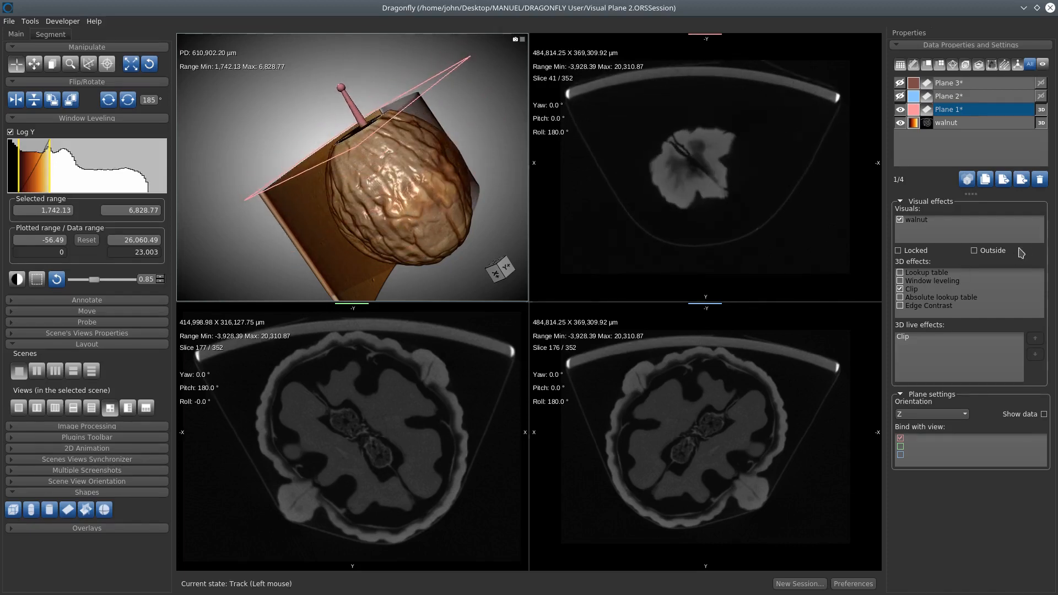
click(973, 250)
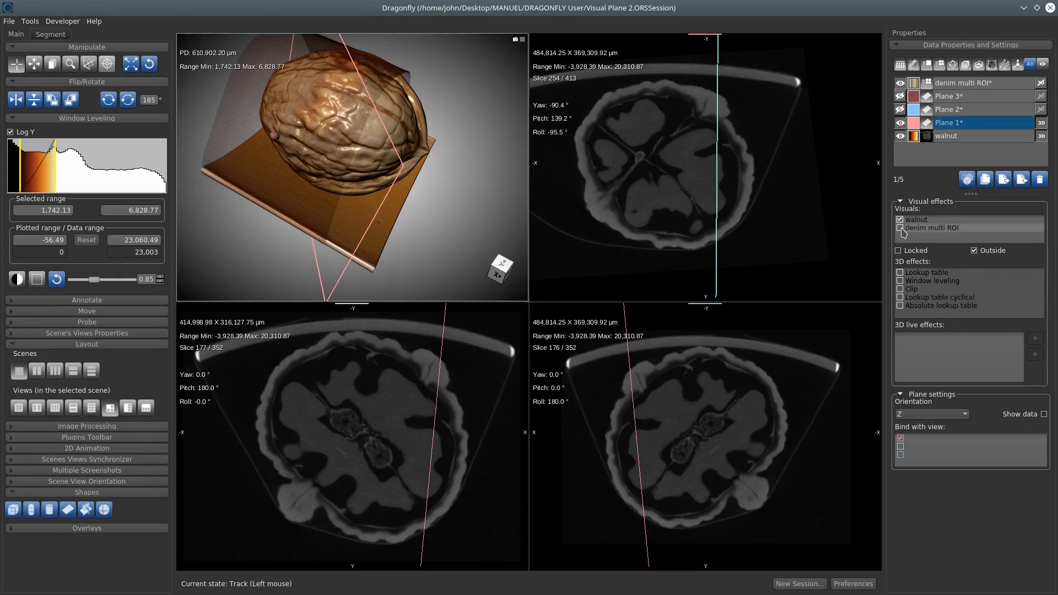
Step: Include denim multi ROI in the plane's clipped visuals alongside the walnut's 3D effects
click(900, 219)
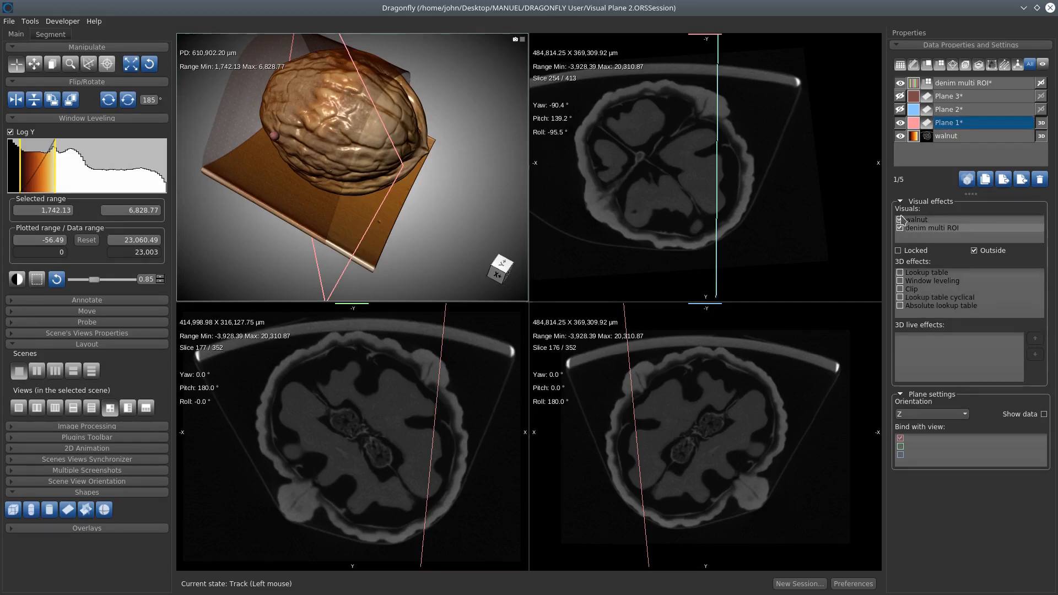
click(900, 220)
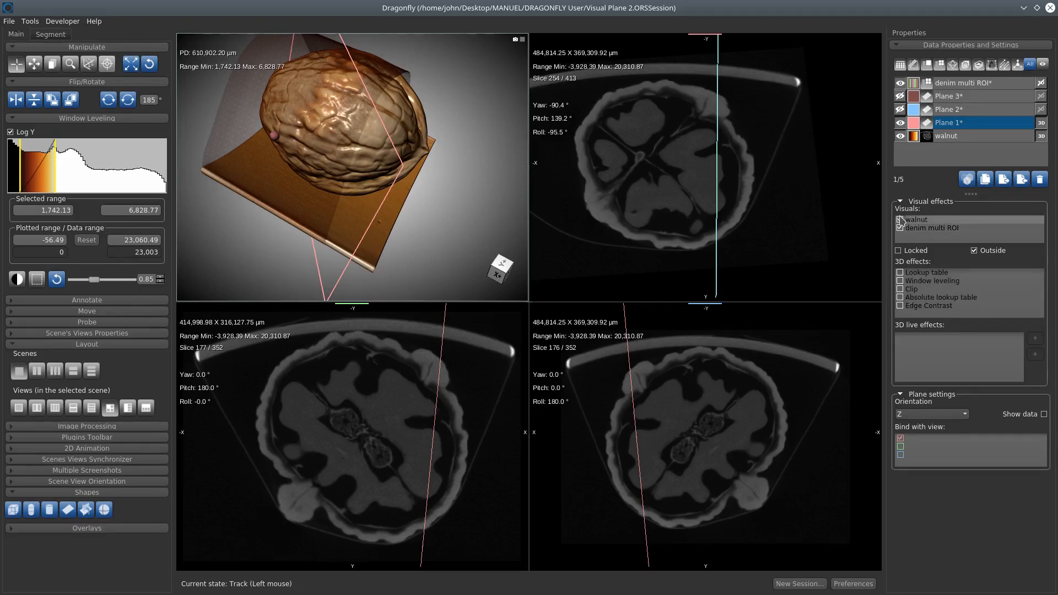
click(900, 219)
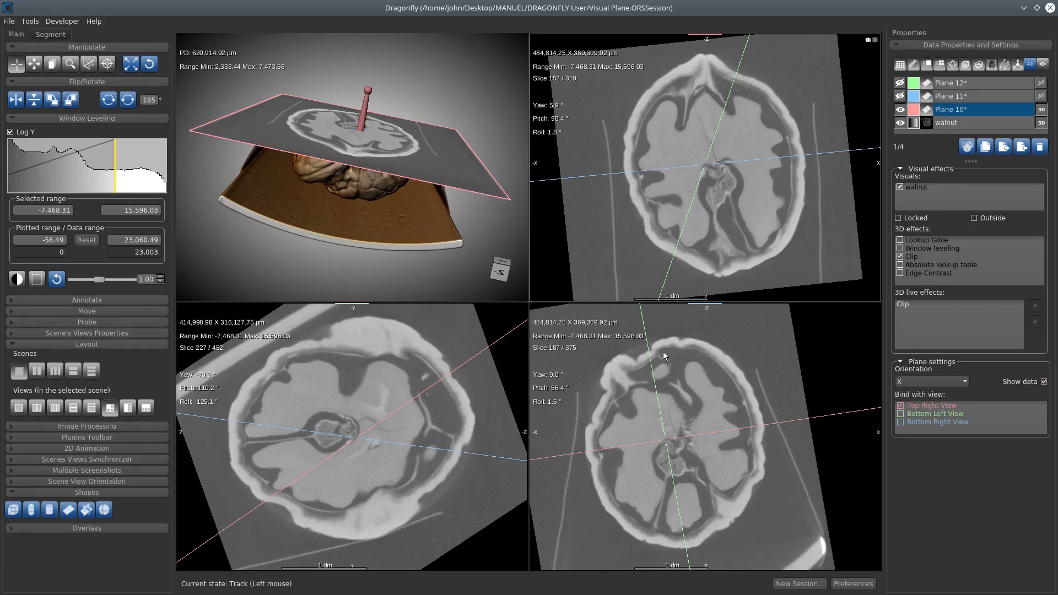
mouse_move(741, 155)
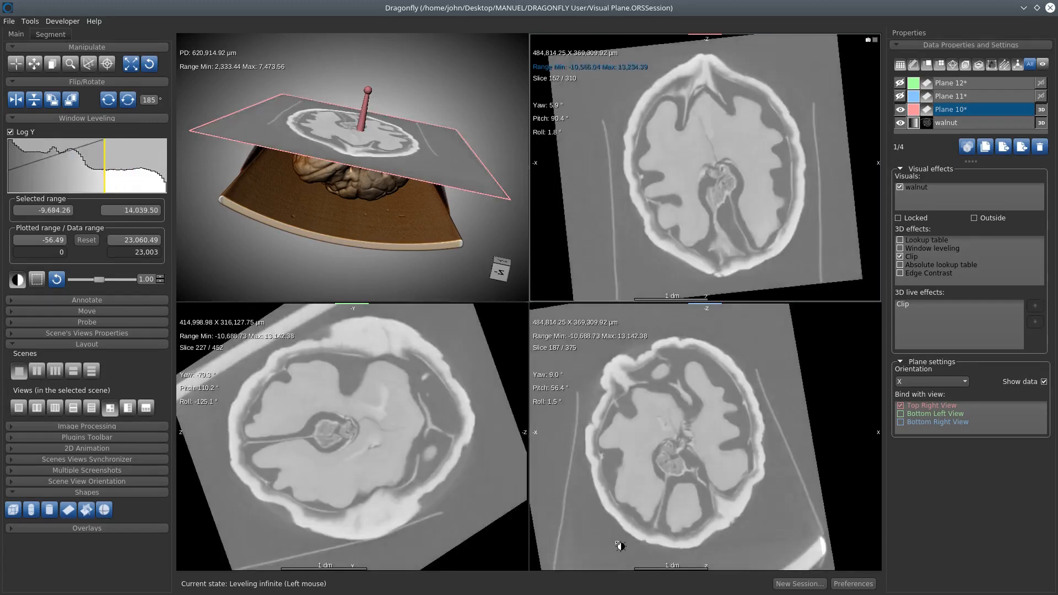
drag(620, 546, 606, 76)
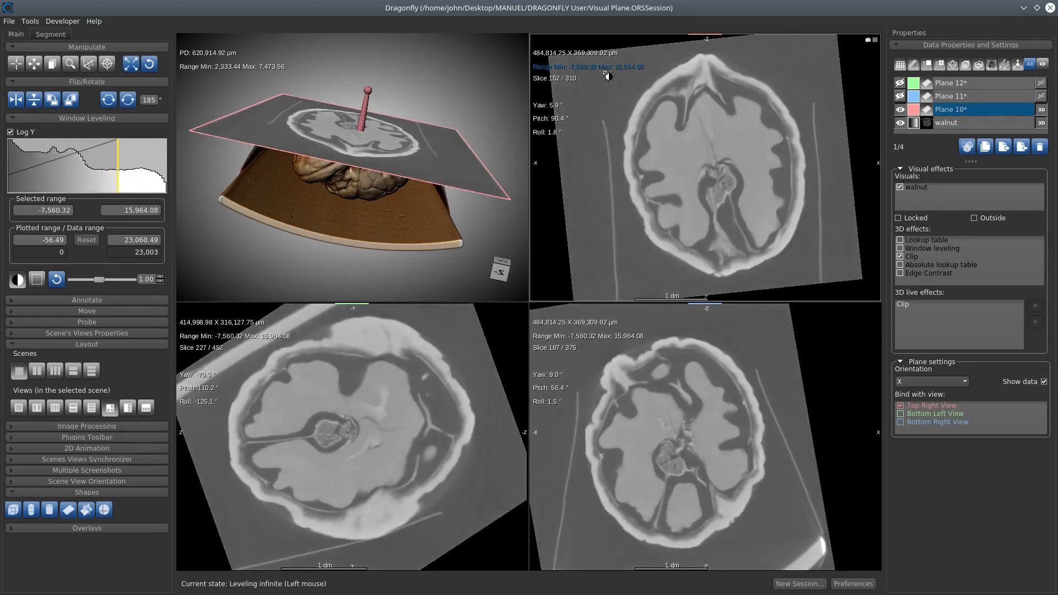
drag(605, 76, 610, 84)
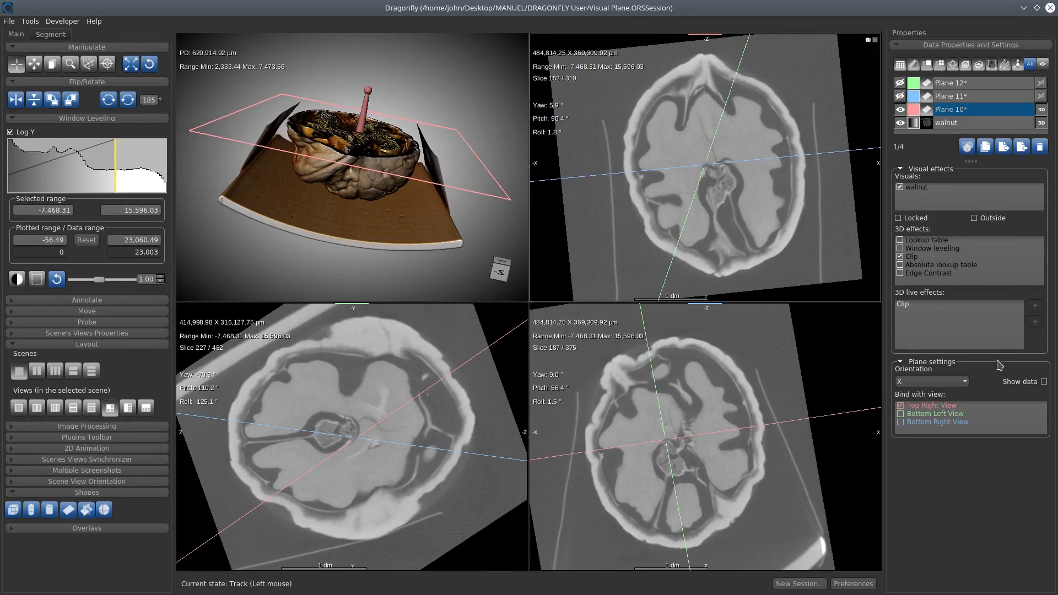
click(1042, 381)
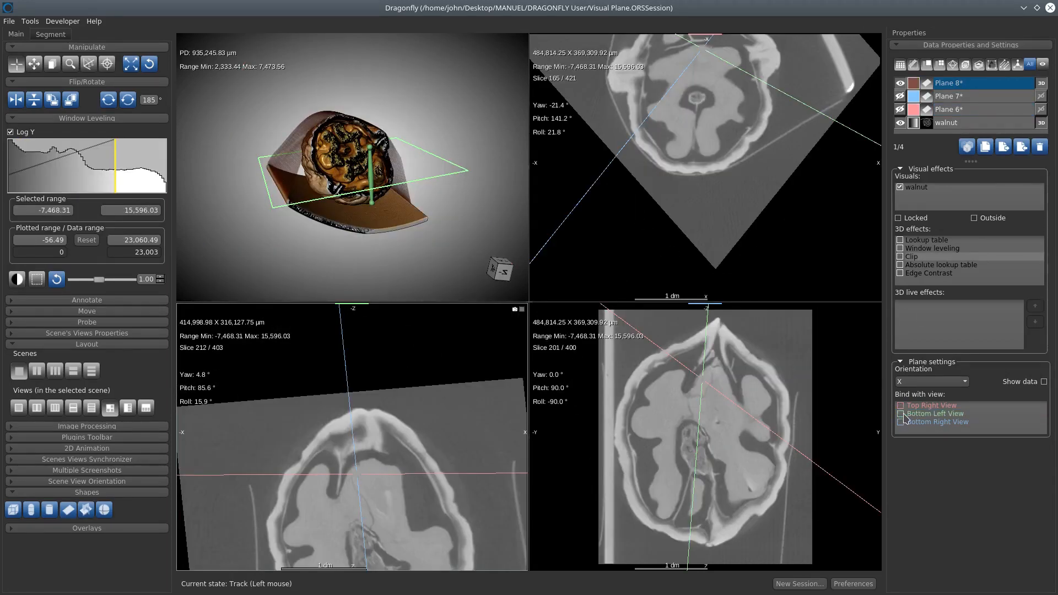
Step: Bind Plane 8 to Bottom Left View, try Edge Contrast on and off, then enable Clip
click(901, 413)
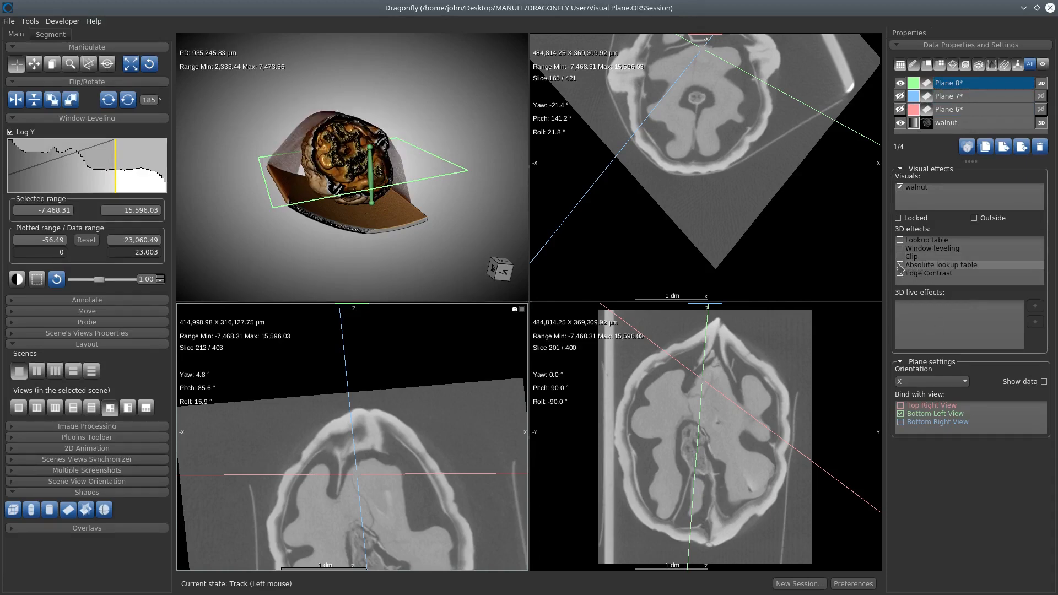
click(898, 272)
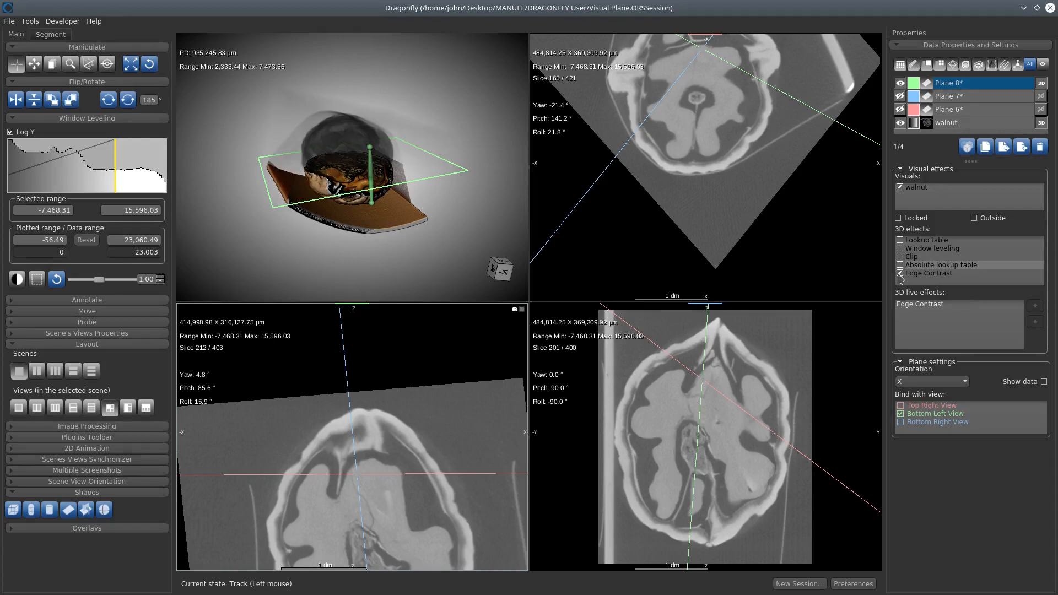
click(899, 272)
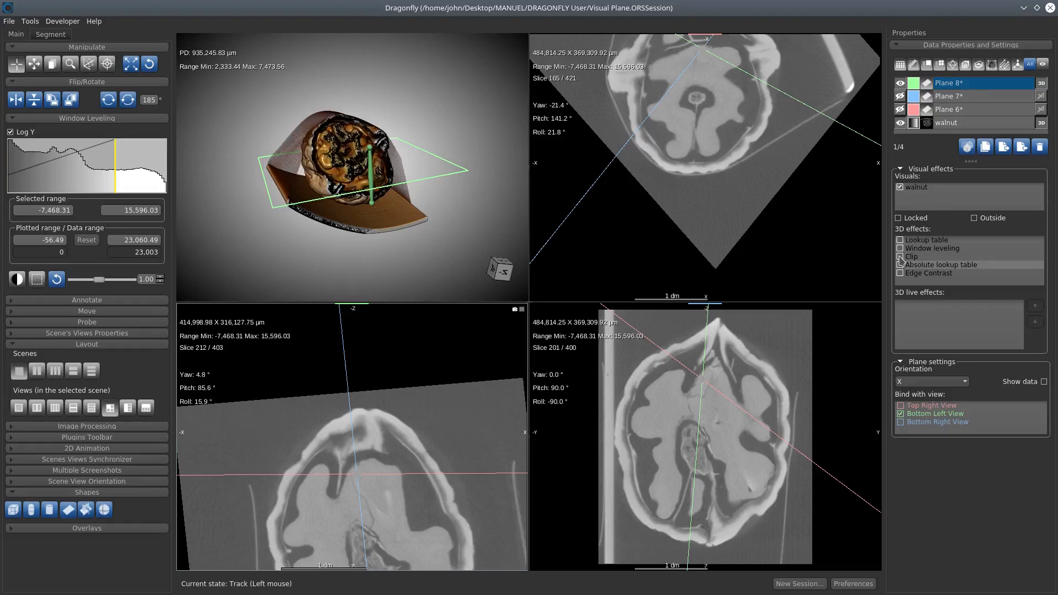
click(900, 257)
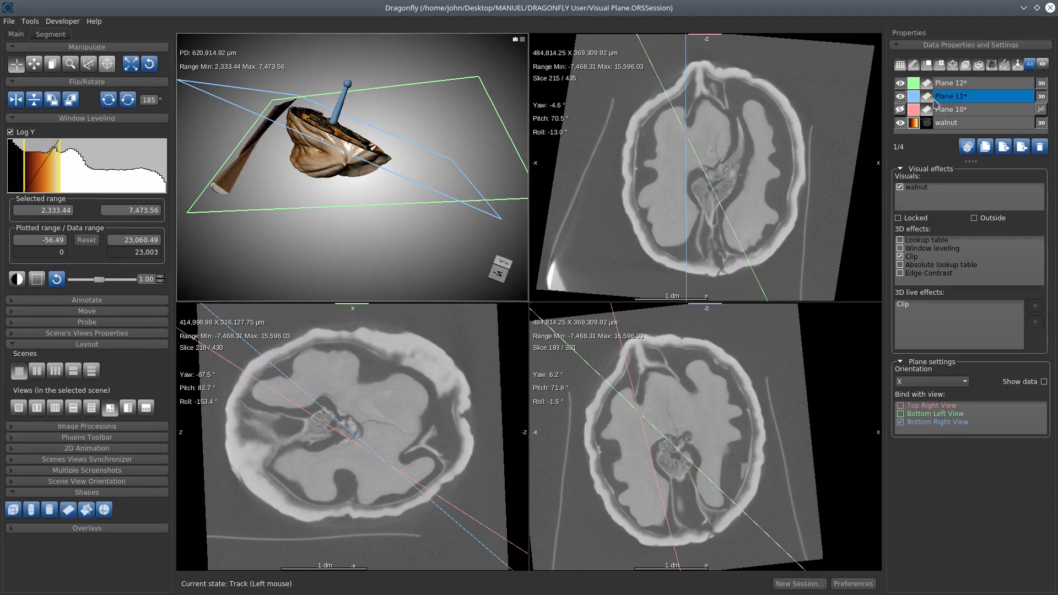
Step: Select Plane 10 in Data Properties to show its Top Right View binding settings
click(951, 109)
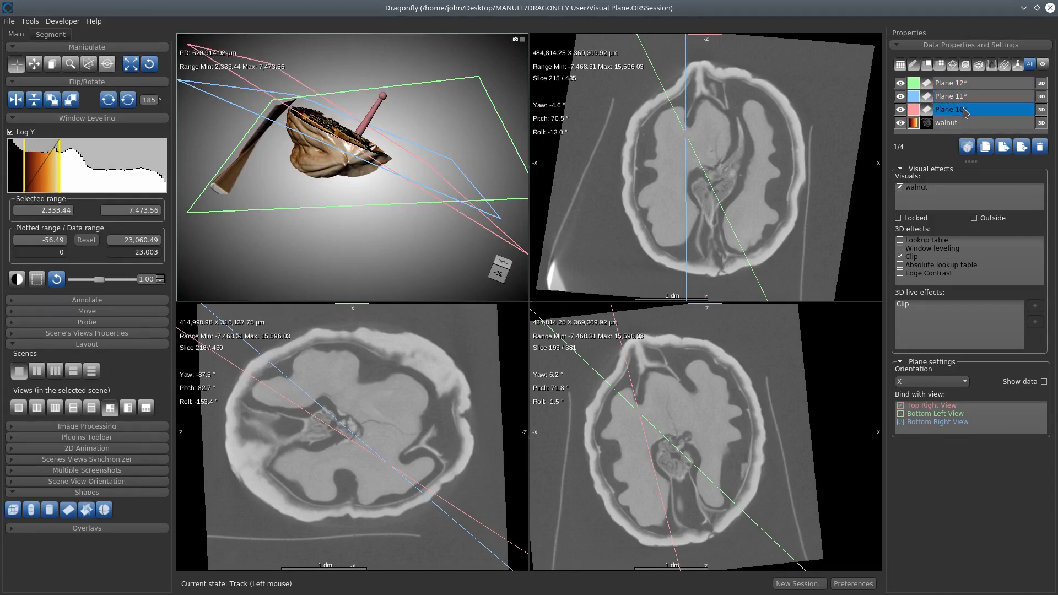